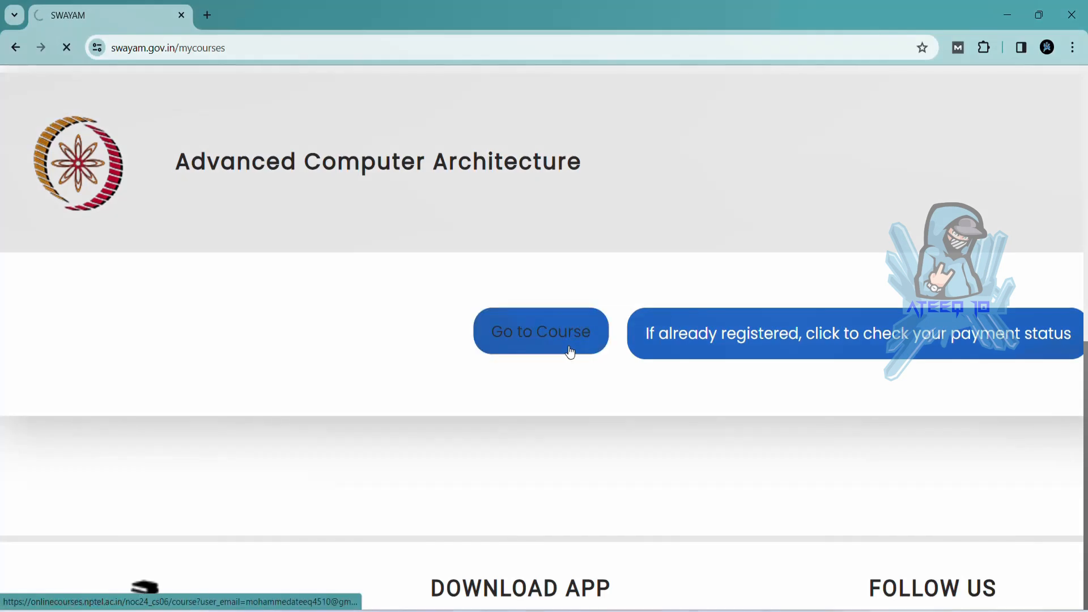
- Go to the Advanced Computer Architecture course and scroll the outline to Week 12
{"action": "left_click", "coordinate": [540, 331]}
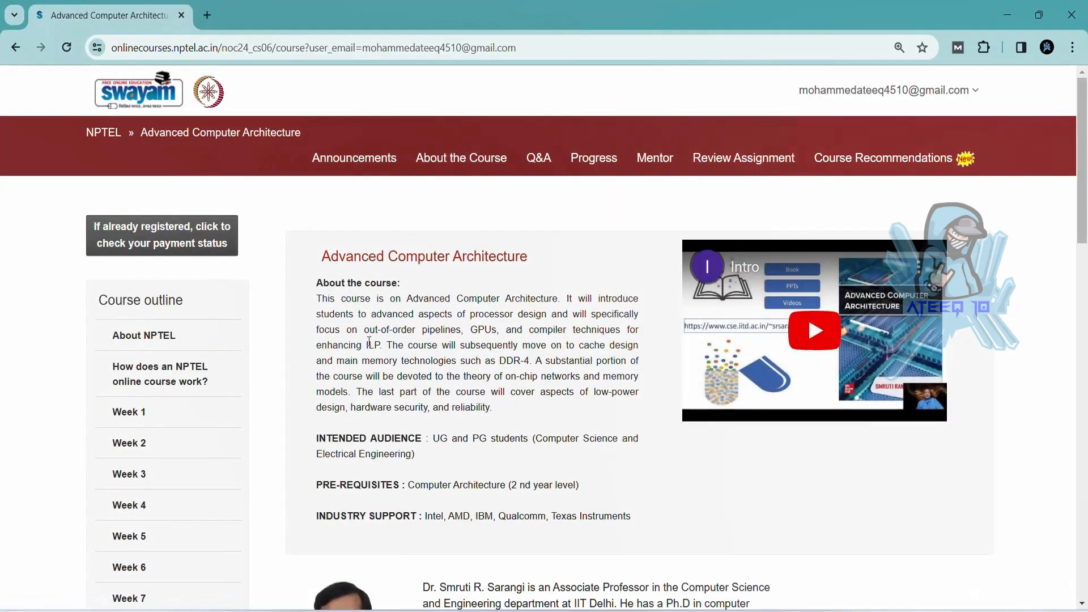
{"action": "scroll", "scroll_direction": "down", "scroll_amount": 3}
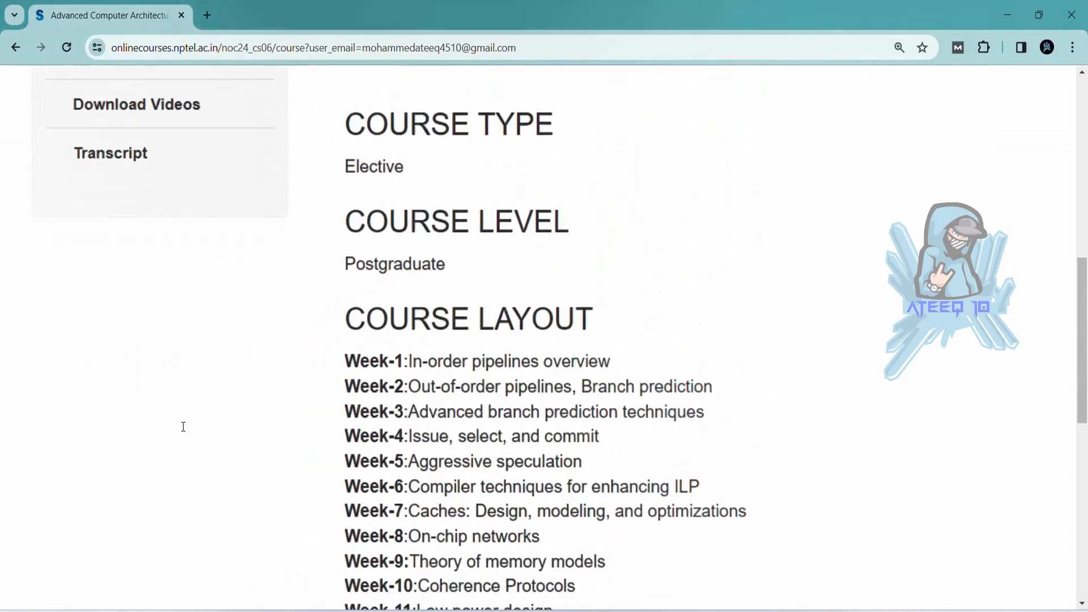
{"action": "scroll", "scroll_direction": "up", "scroll_amount": 3}
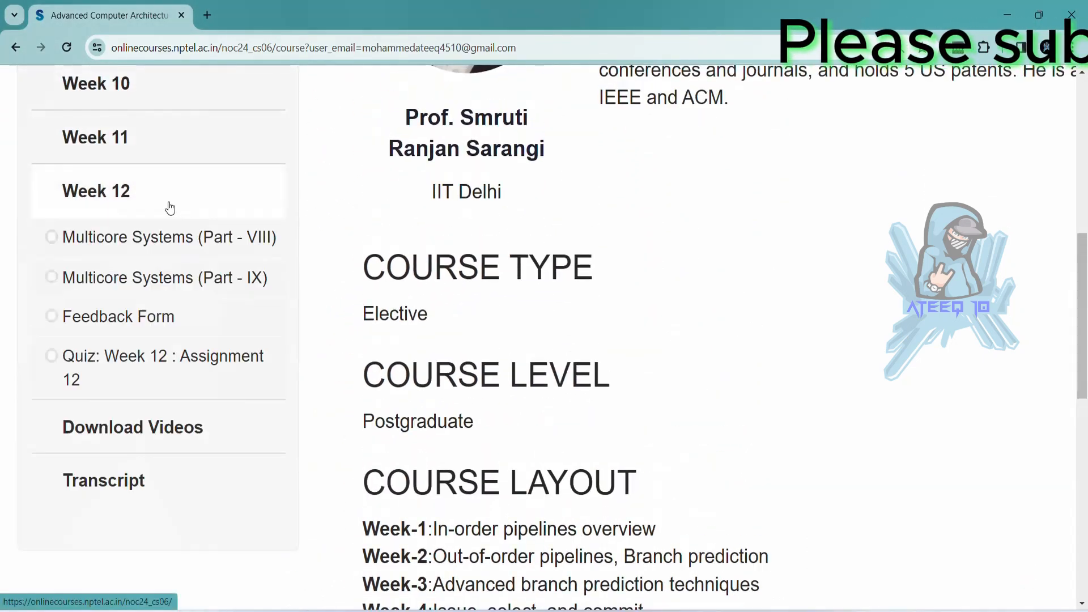
{"action": "scroll", "scroll_direction": "down", "scroll_amount": 3}
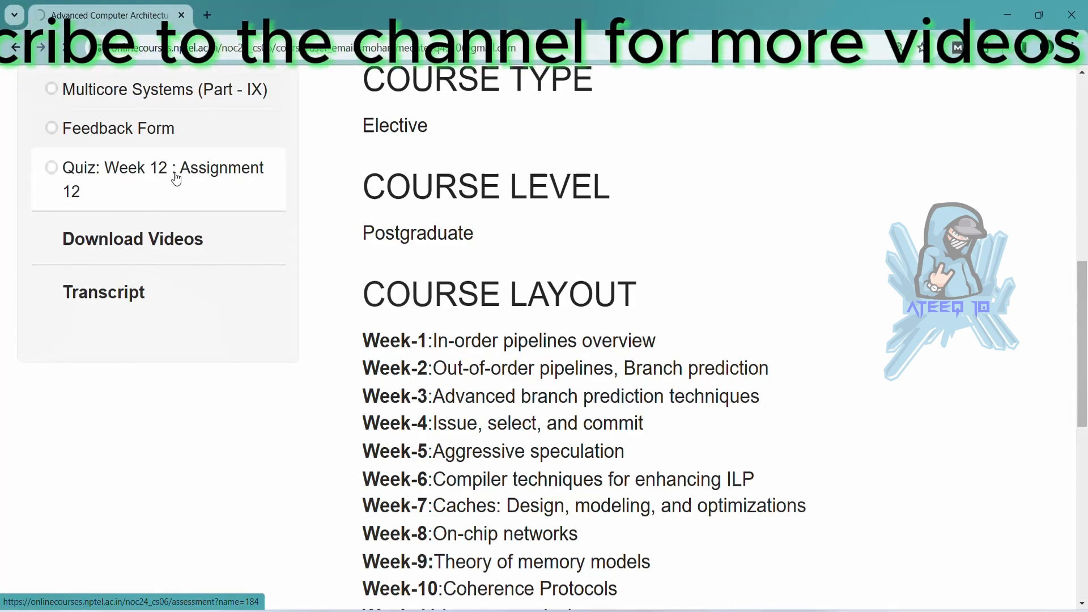
- Load the 'Quiz: Week 12 : Assignment 12' page showing its first questions
{"action": "left_click", "coordinate": [162, 179]}
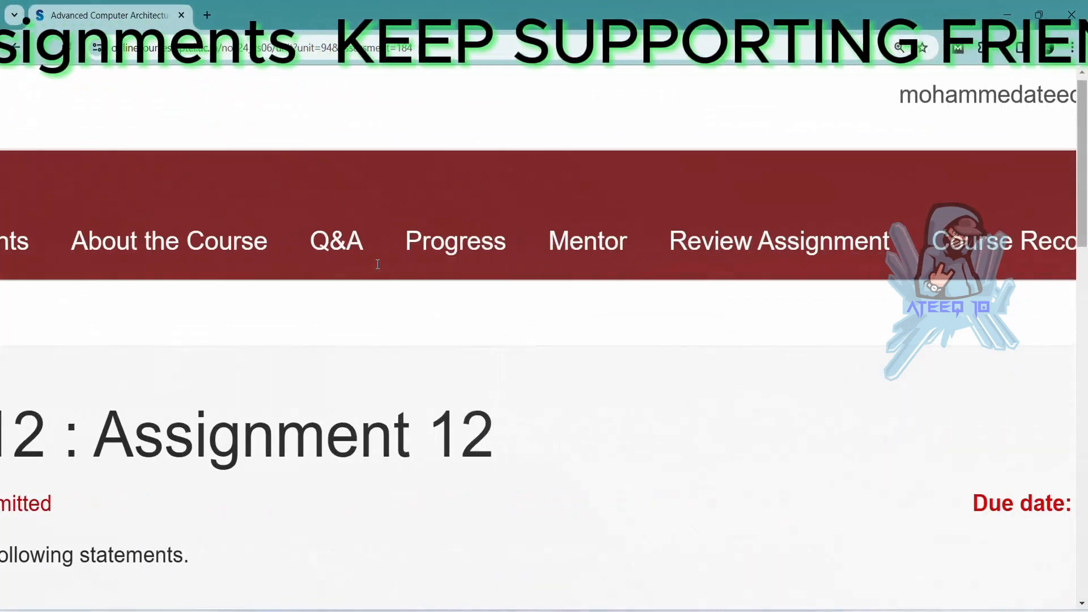
{"action": "scroll", "scroll_direction": "down", "scroll_amount": 3}
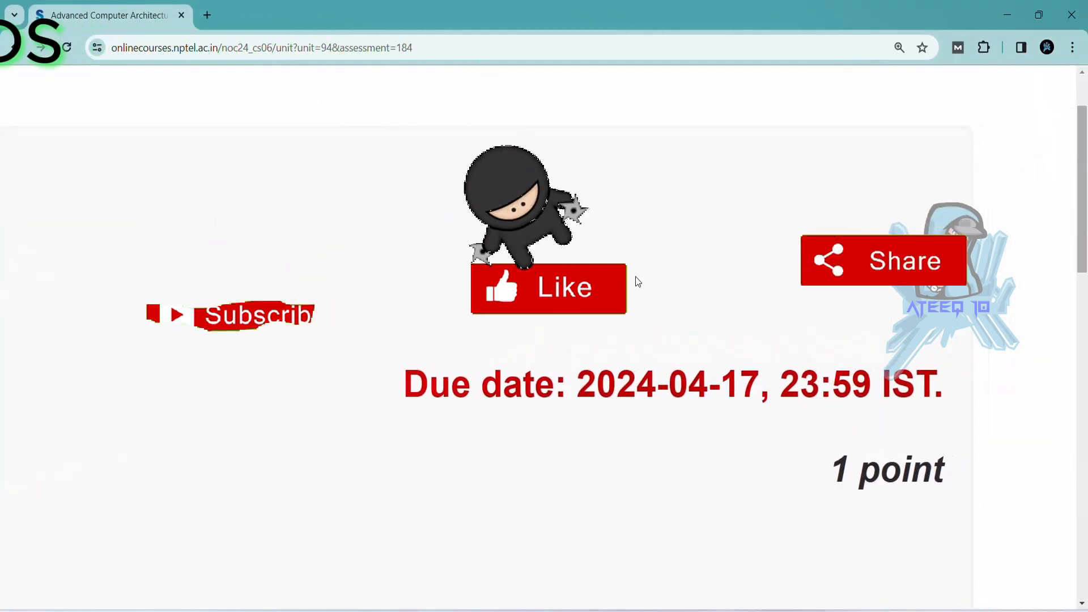
{"action": "scroll", "scroll_direction": "up", "scroll_amount": 3}
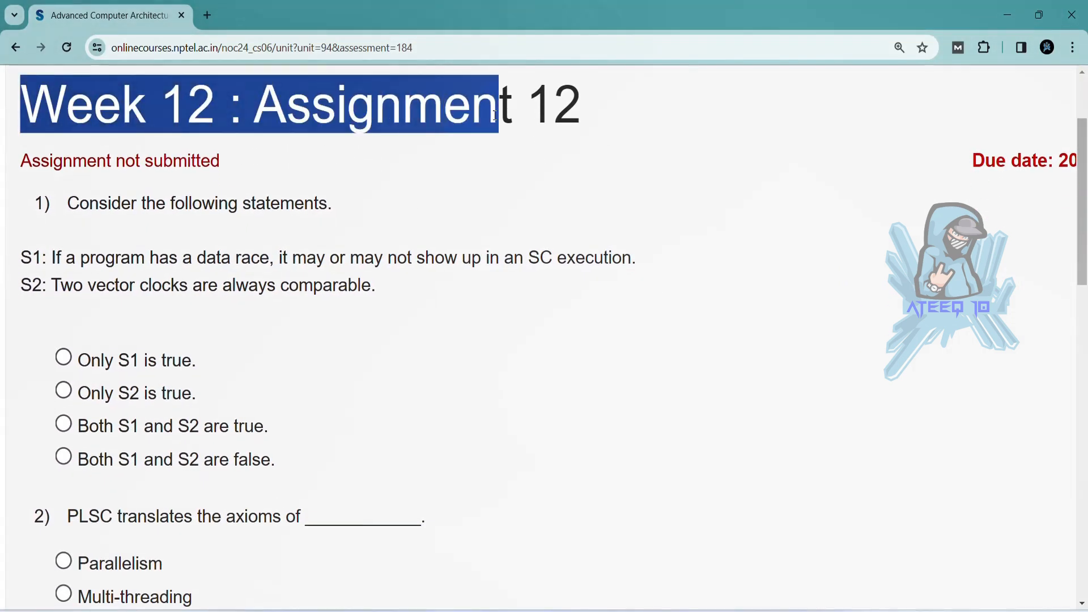
{"action": "left_click", "coordinate": [555, 185]}
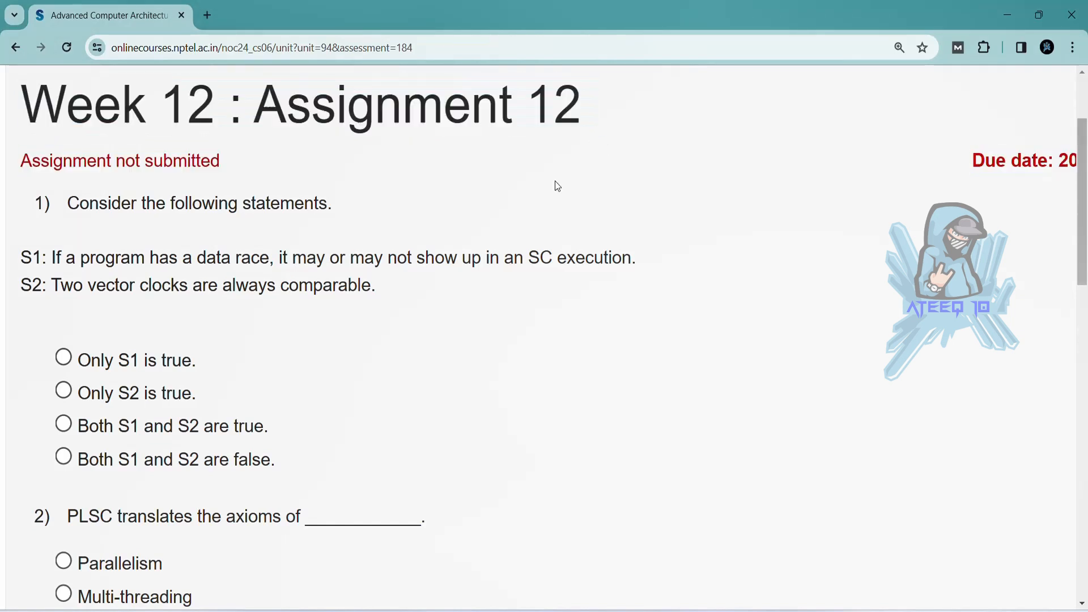
{"action": "scroll", "scroll_direction": "down", "scroll_amount": 3}
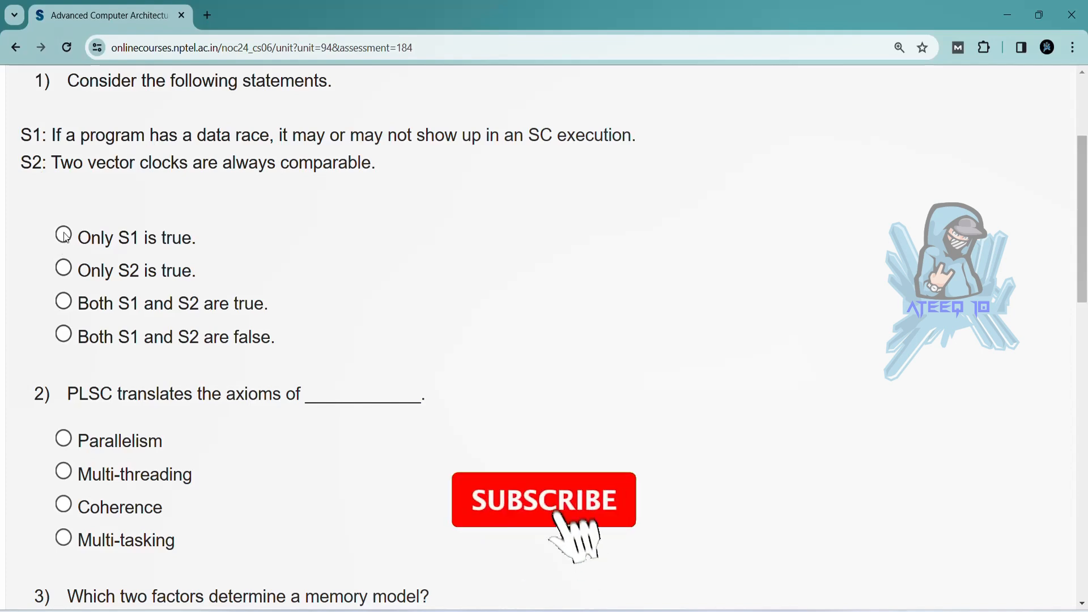
{"action": "scroll", "scroll_direction": "down", "scroll_amount": 3}
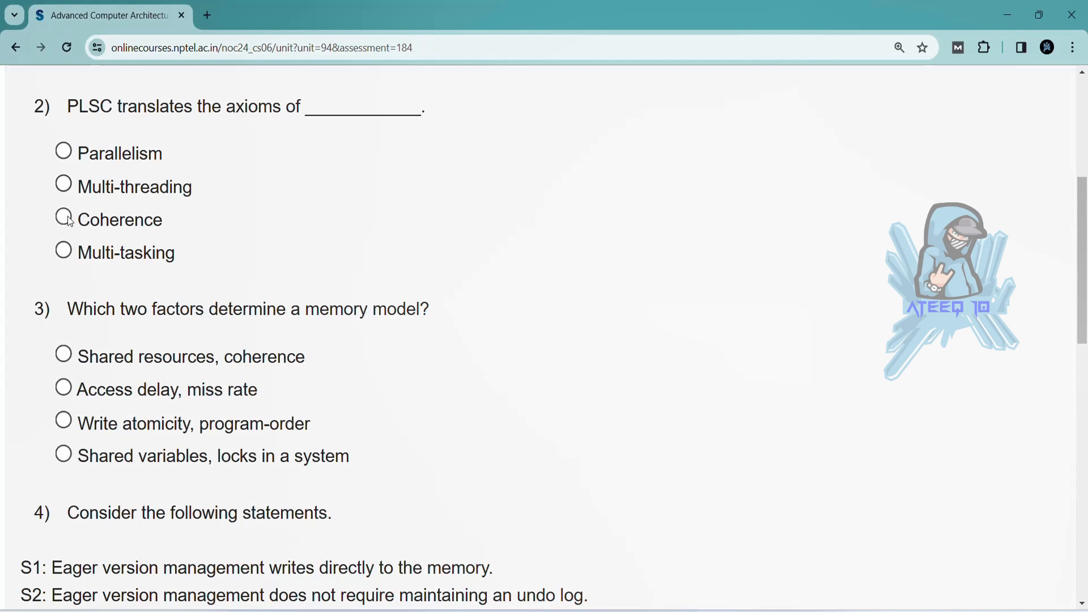
{"action": "scroll", "scroll_direction": "down", "scroll_amount": 3}
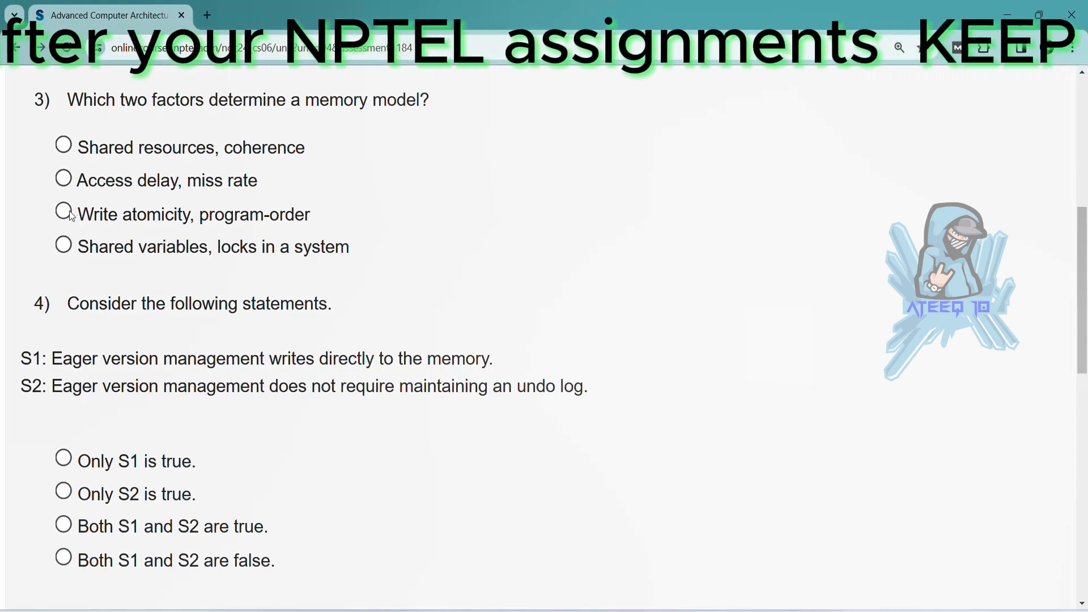
{"action": "scroll", "scroll_direction": "down", "scroll_amount": 3}
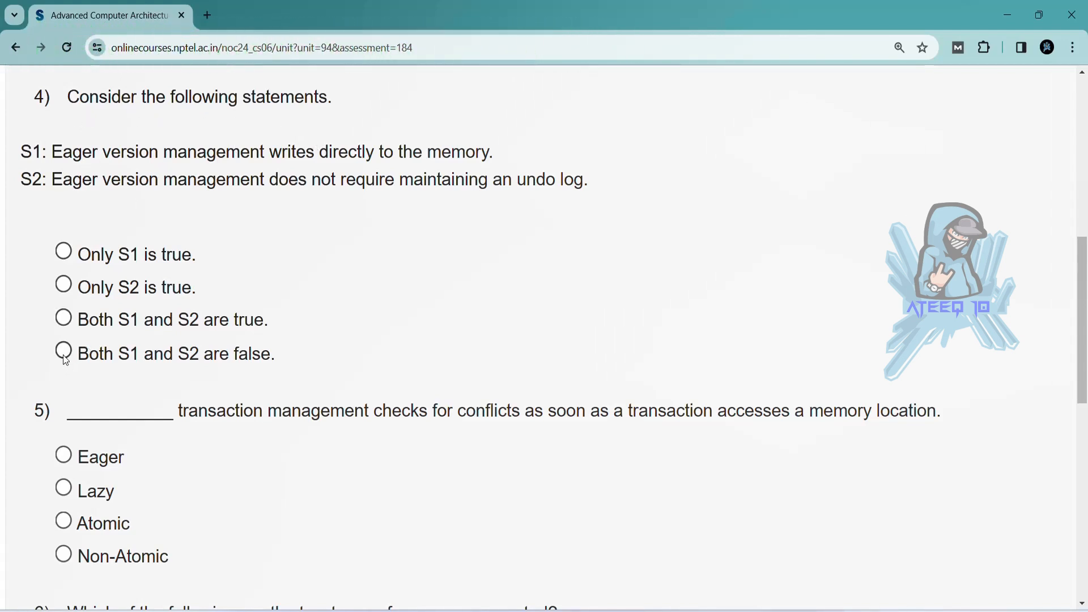
{"action": "scroll", "scroll_direction": "down", "scroll_amount": 3}
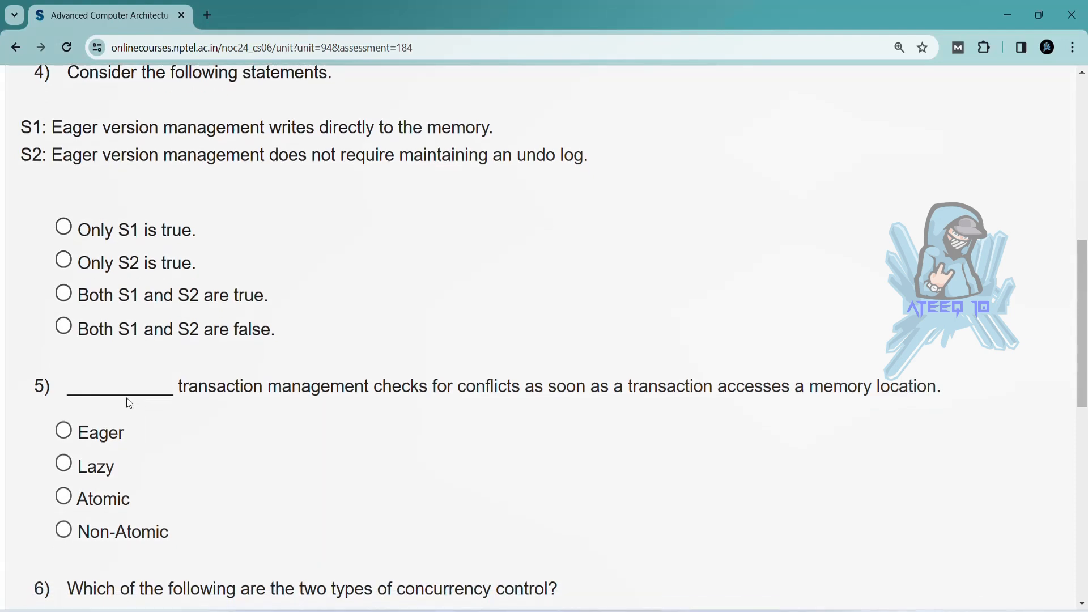
- Mark 'Both S1 and S2 are false' for question 4 and move on to questions 6–8
{"action": "left_click", "coordinate": [64, 327]}
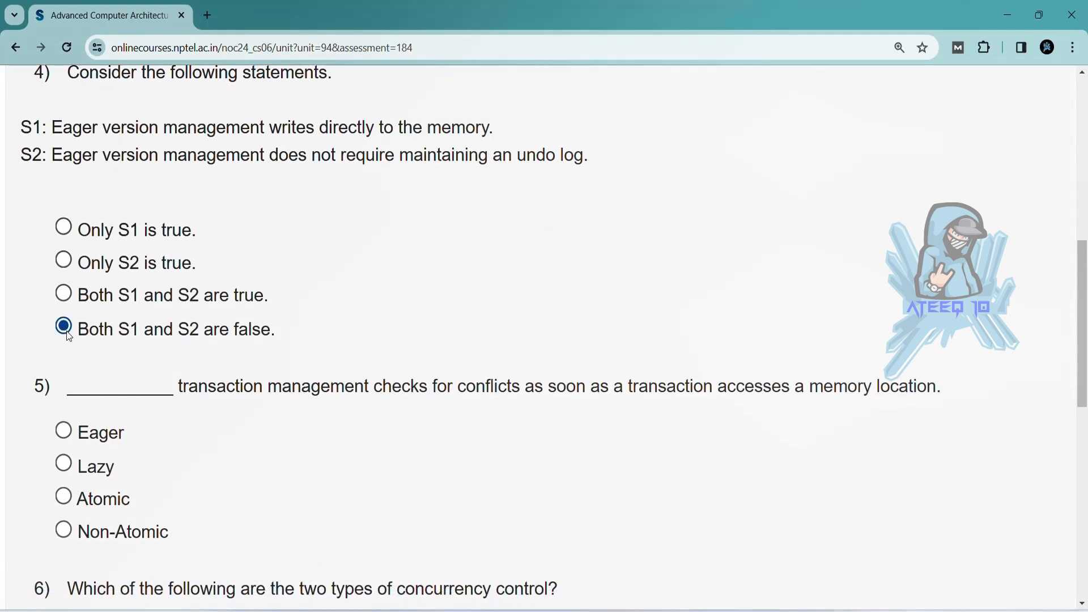
{"action": "scroll", "scroll_direction": "down", "scroll_amount": 3}
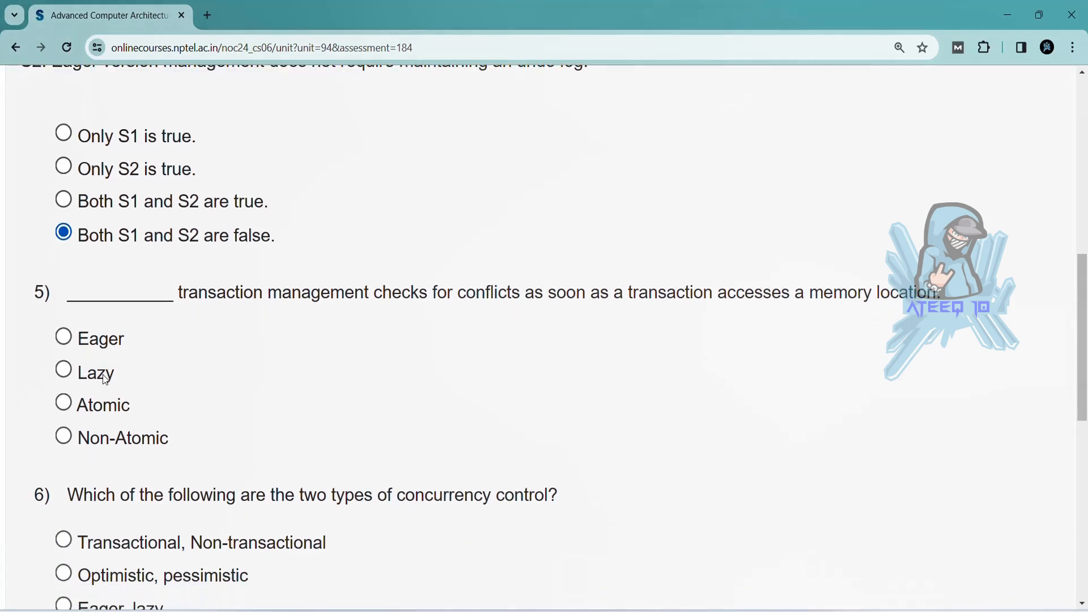
{"action": "scroll", "scroll_direction": "down", "scroll_amount": 3}
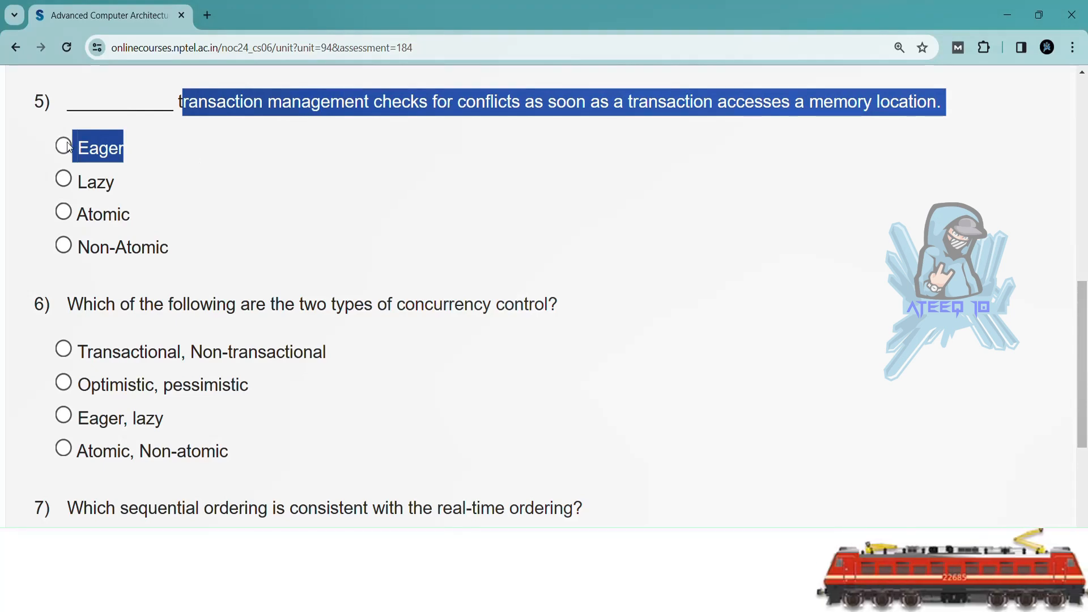
{"action": "scroll", "scroll_direction": "down", "scroll_amount": 3}
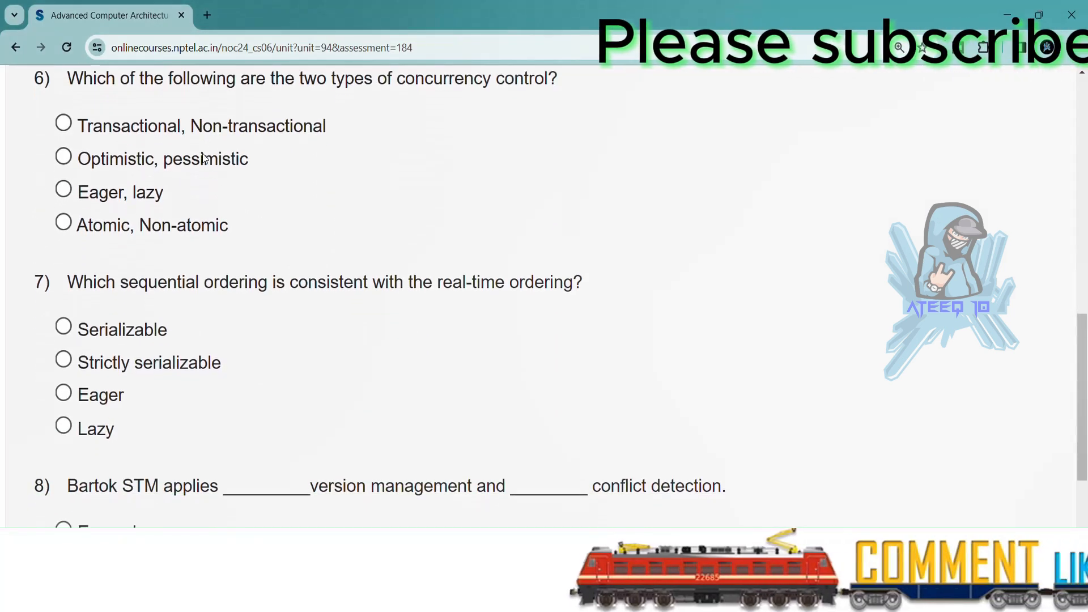